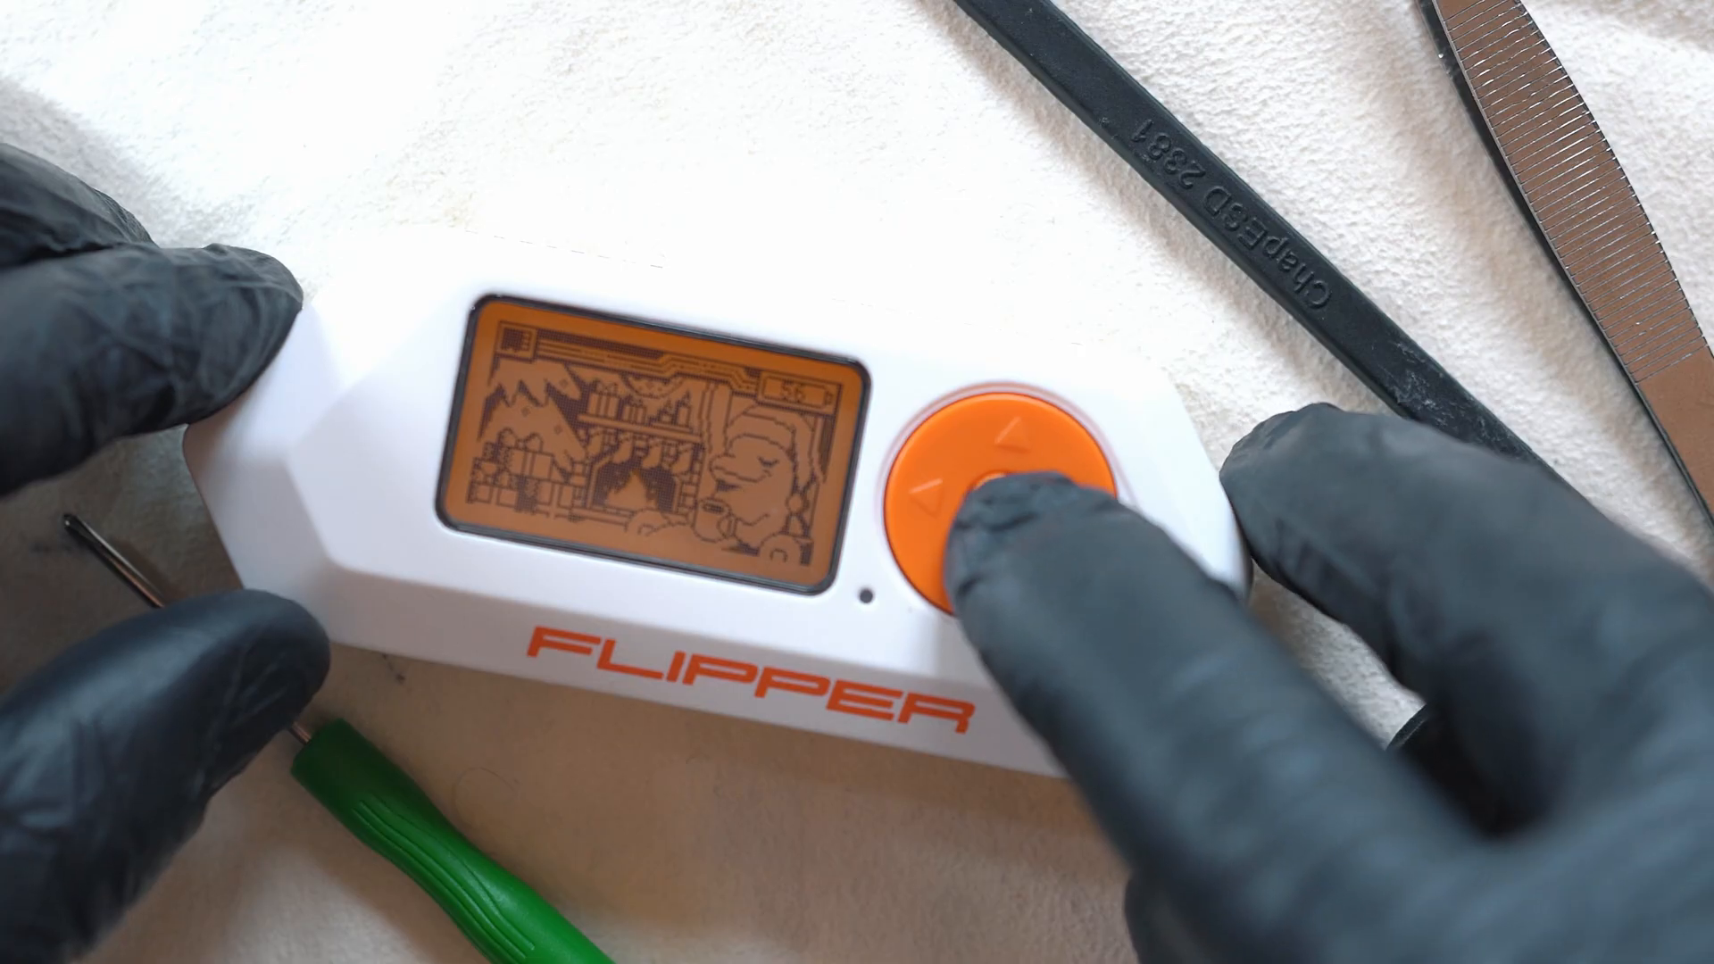
{"action": "left_click", "coordinate": [989, 492]}
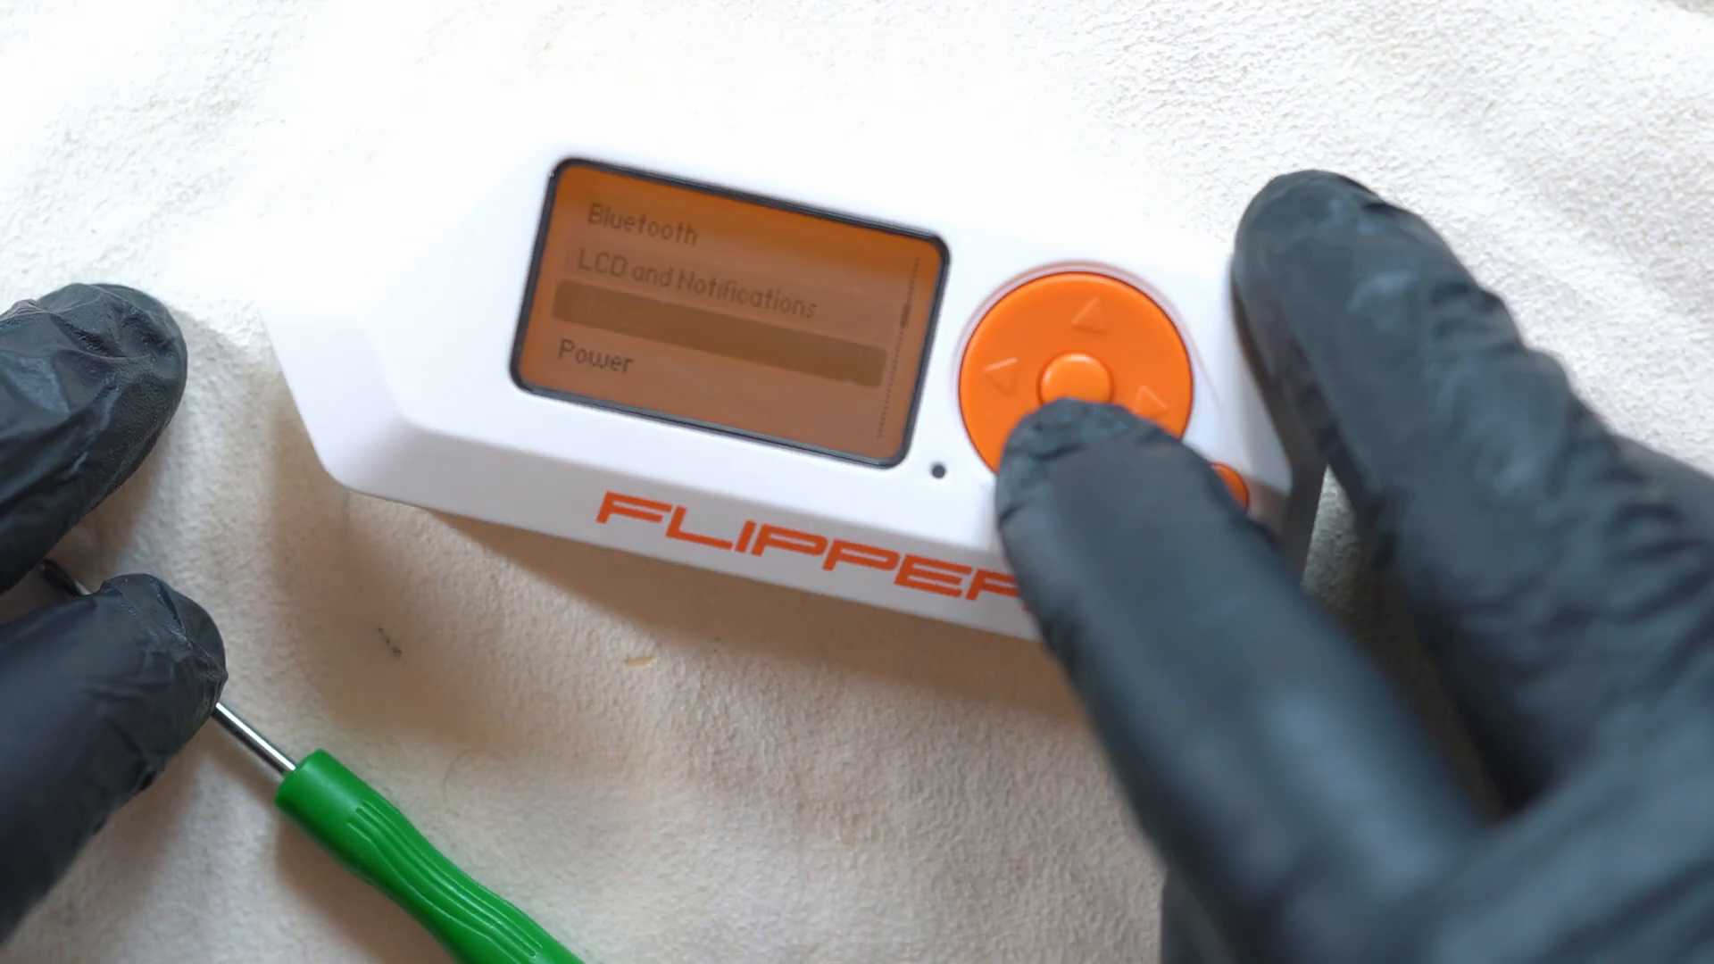
{"action": "left_click", "coordinate": [1061, 361]}
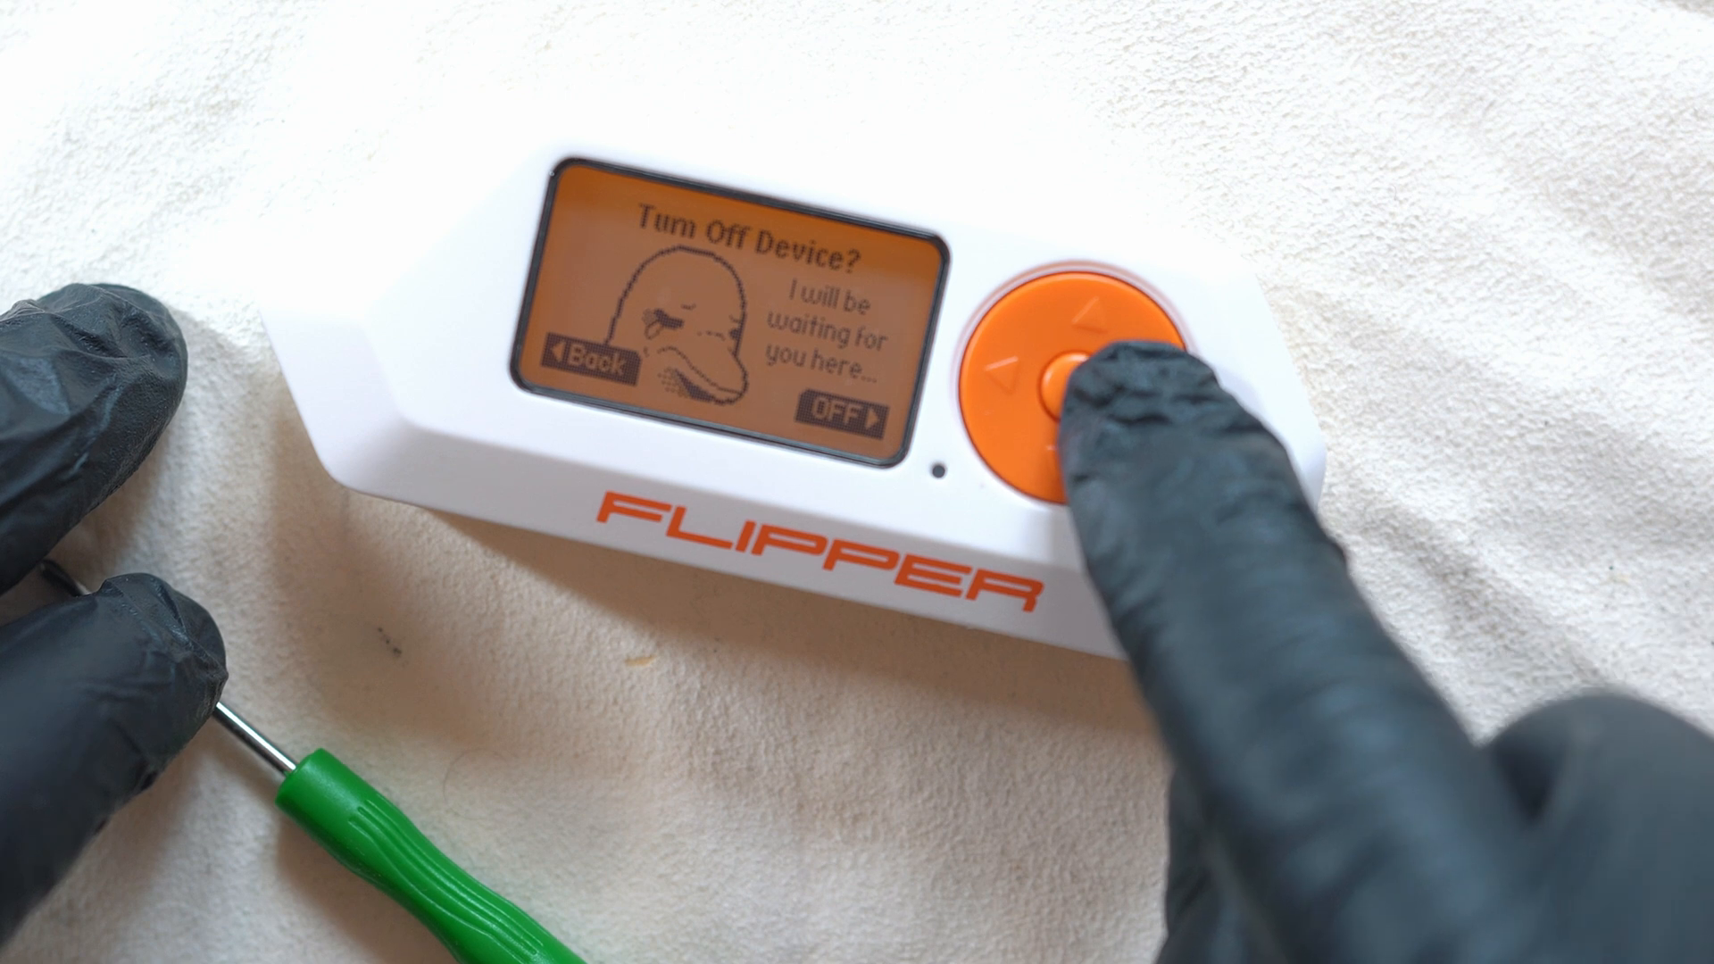